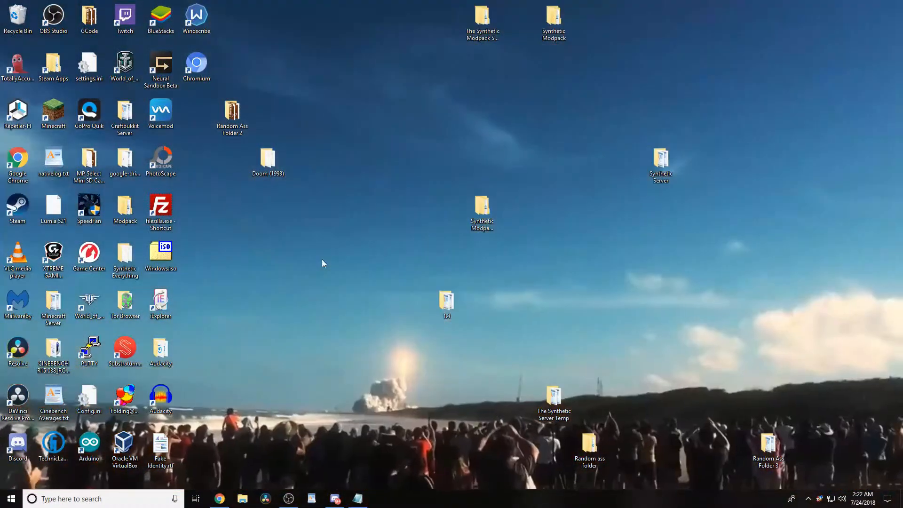
Create a new desktop file via New > Text Document and name it Tutorial.bat.
{"action": "right_click", "coordinate": [323, 263]}
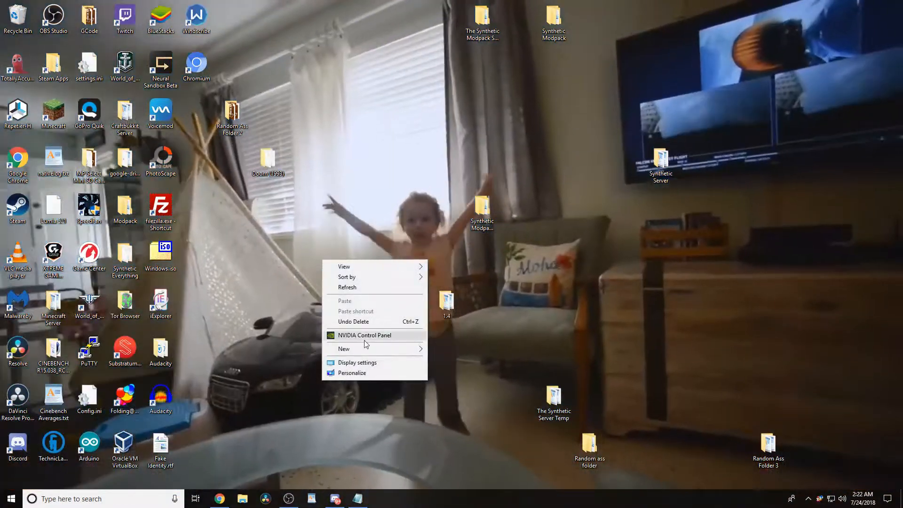
{"action": "left_click", "coordinate": [345, 348]}
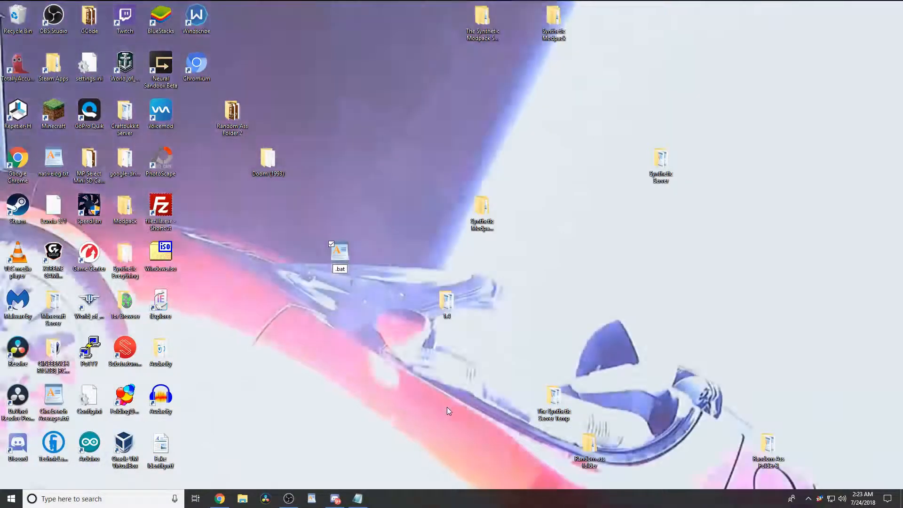
{"action": "key", "text": "Return"}
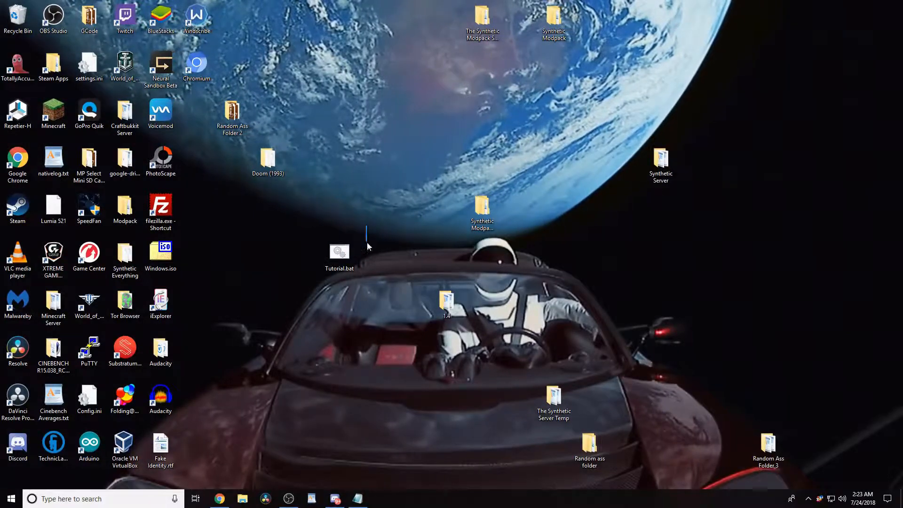
Start Save As for the blank Notepad note.
{"action": "left_click", "coordinate": [338, 256]}
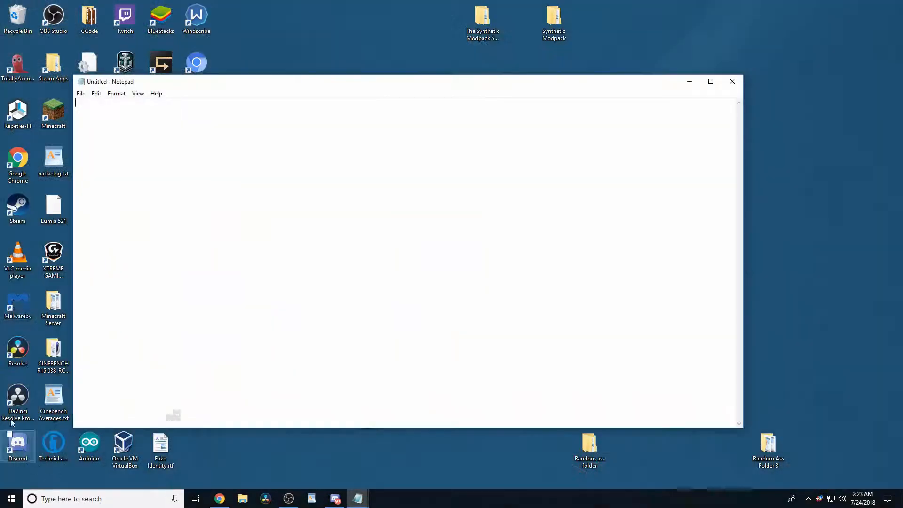
{"action": "left_click", "coordinate": [80, 93]}
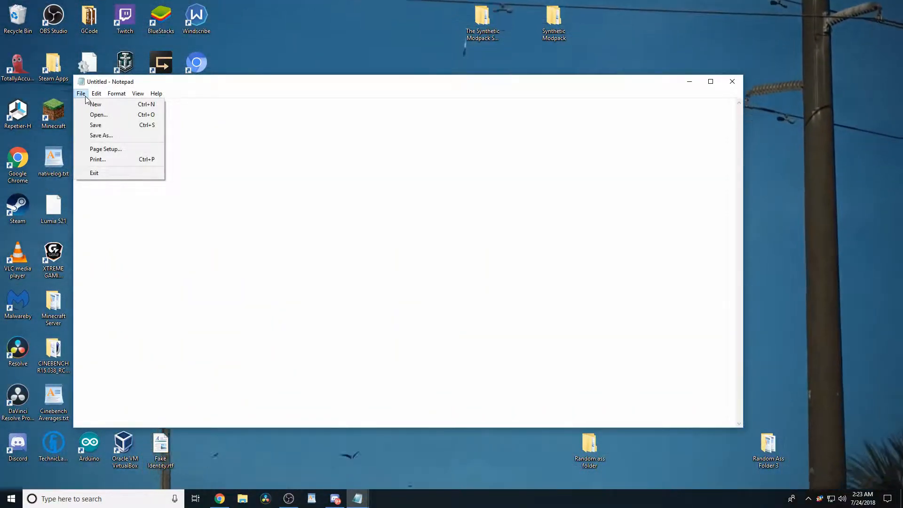
{"action": "mouse_move", "coordinate": [96, 125]}
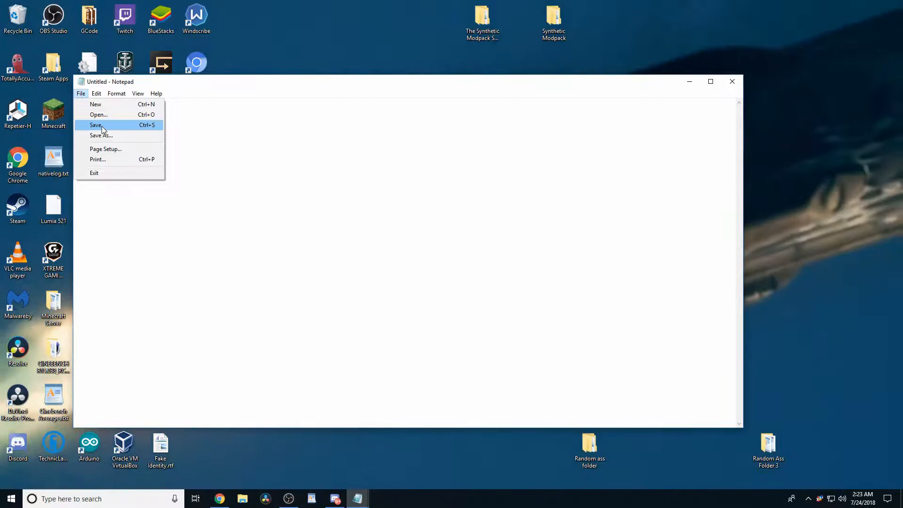
{"action": "mouse_move", "coordinate": [100, 136]}
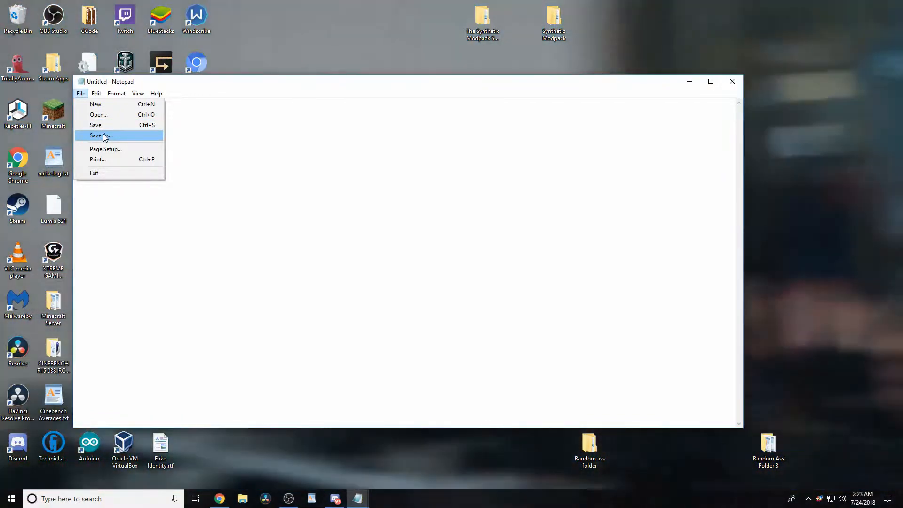
{"action": "left_click", "coordinate": [100, 136]}
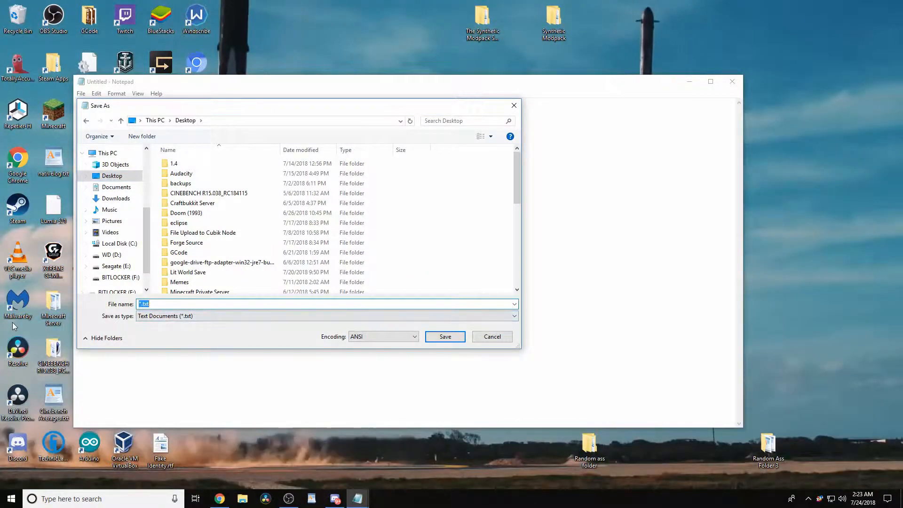
Save the note to the desktop as Tutorial.bat with Save as type set to All Files.
{"action": "type", "text": "Tu"}
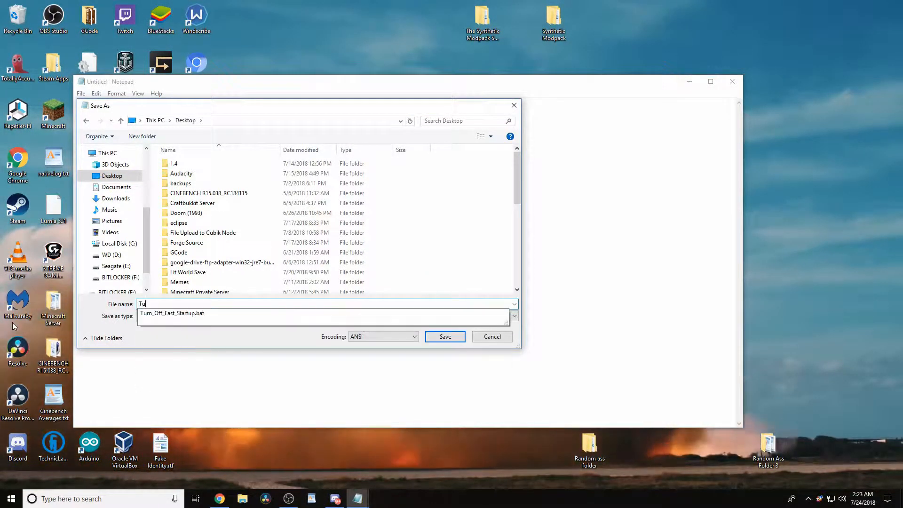
{"action": "type", "text": "torial"}
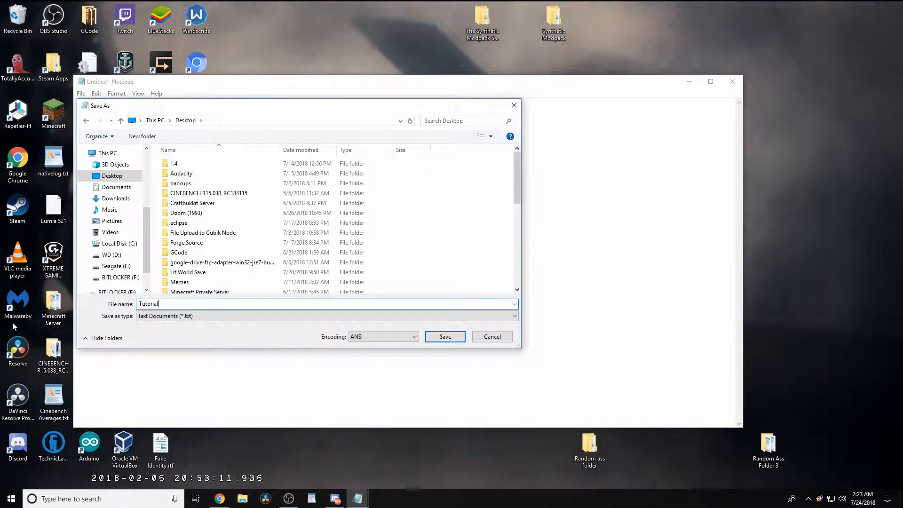
{"action": "type", "text": ".bat"}
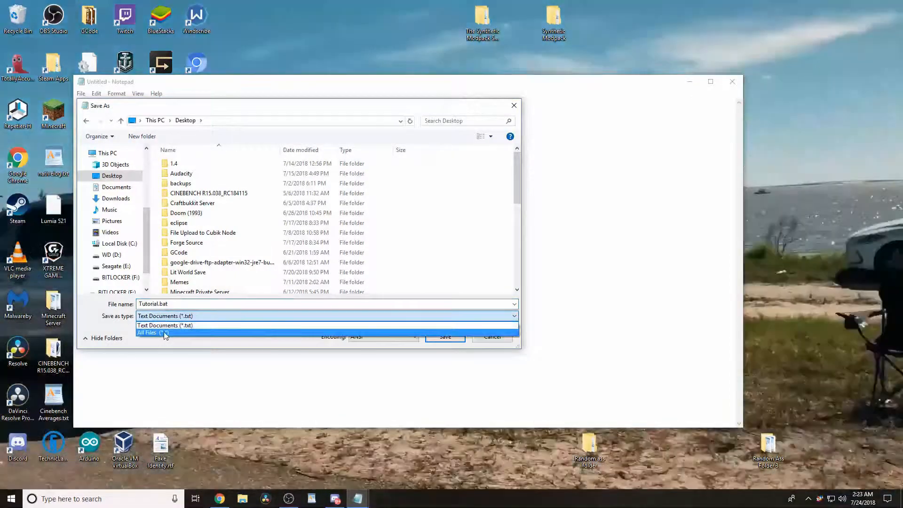
{"action": "left_click", "coordinate": [150, 332]}
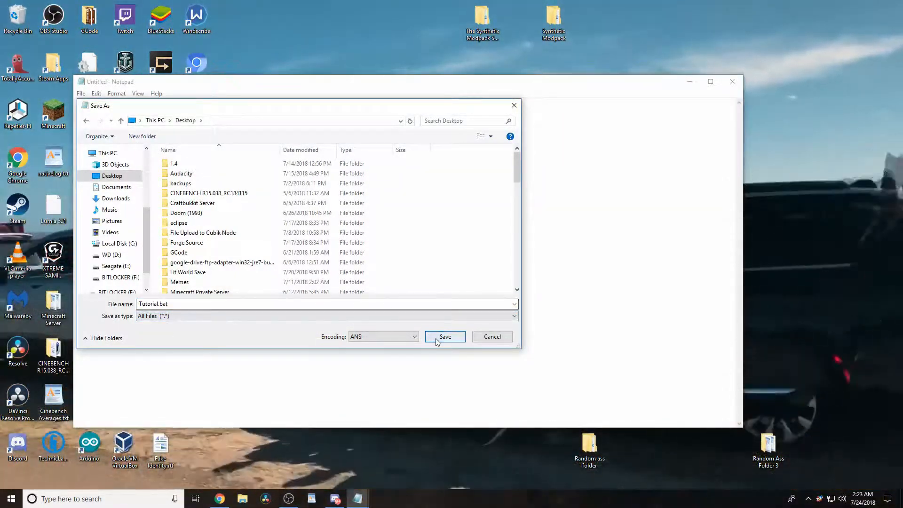
{"action": "left_click", "coordinate": [445, 337]}
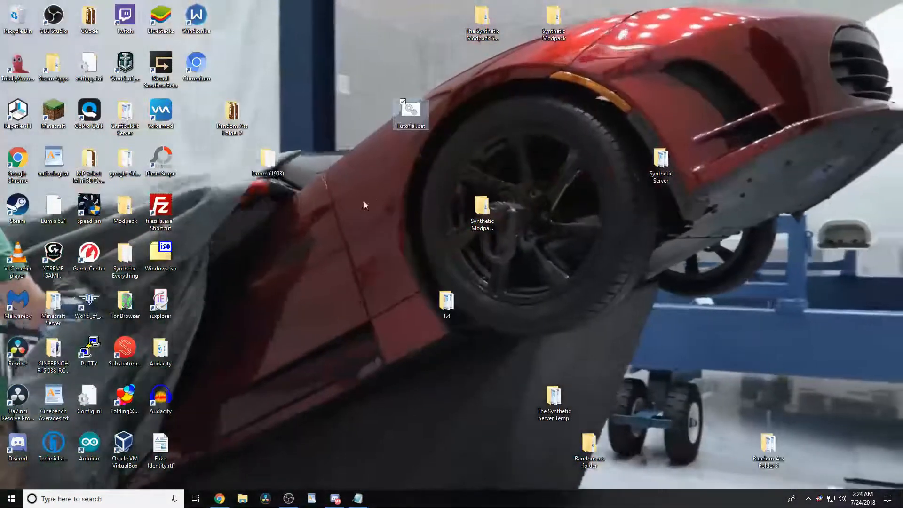
Run the empty Tutorial.bat, dismiss the can't-run error, and open it for editing.
{"action": "double_click", "coordinate": [411, 112]}
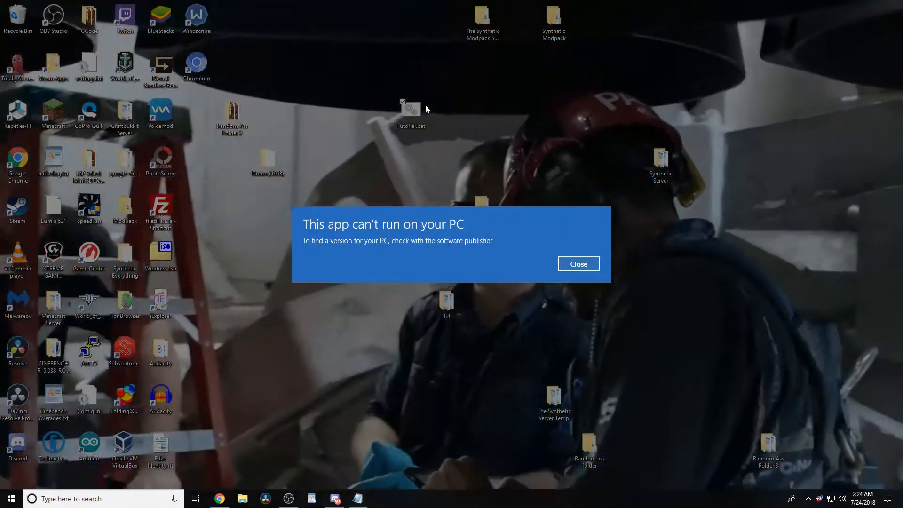
{"action": "left_click", "coordinate": [577, 263]}
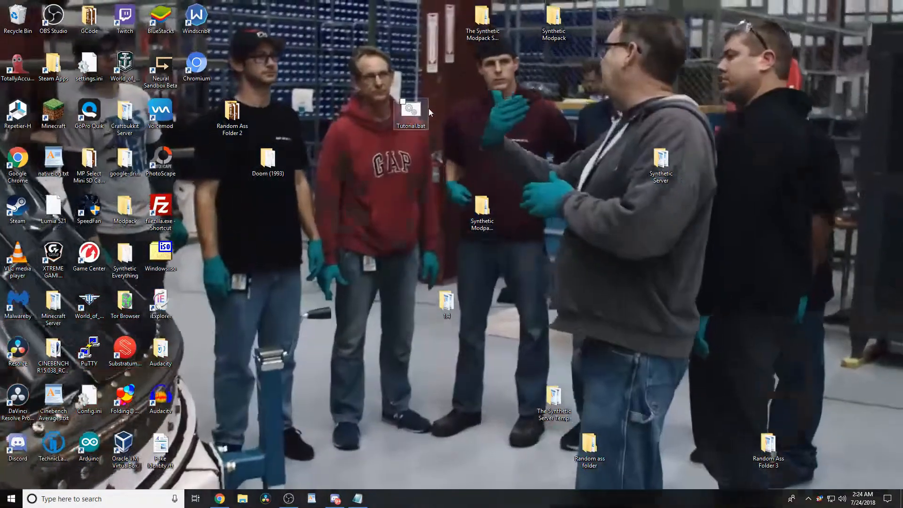
{"action": "double_click", "coordinate": [412, 112]}
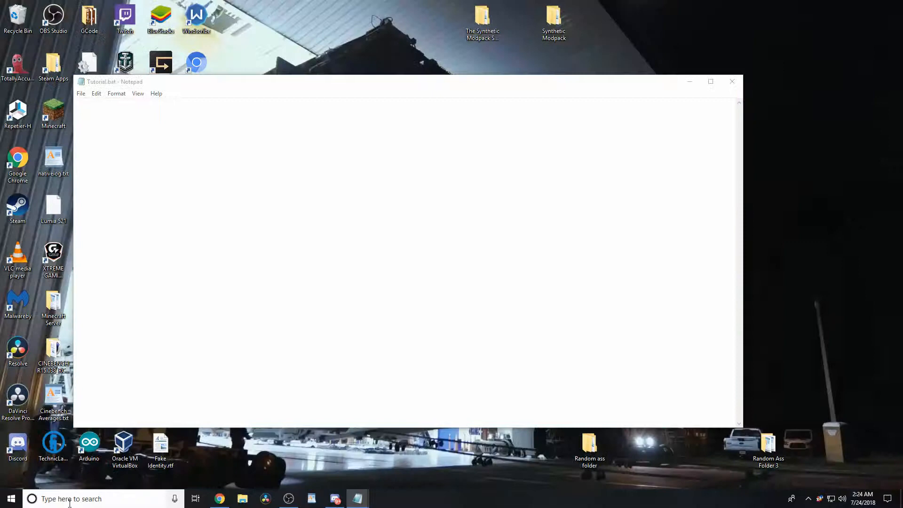
Launch Command Prompt from search, move it lower, and begin the color command in it.
{"action": "type", "text": "cmd"}
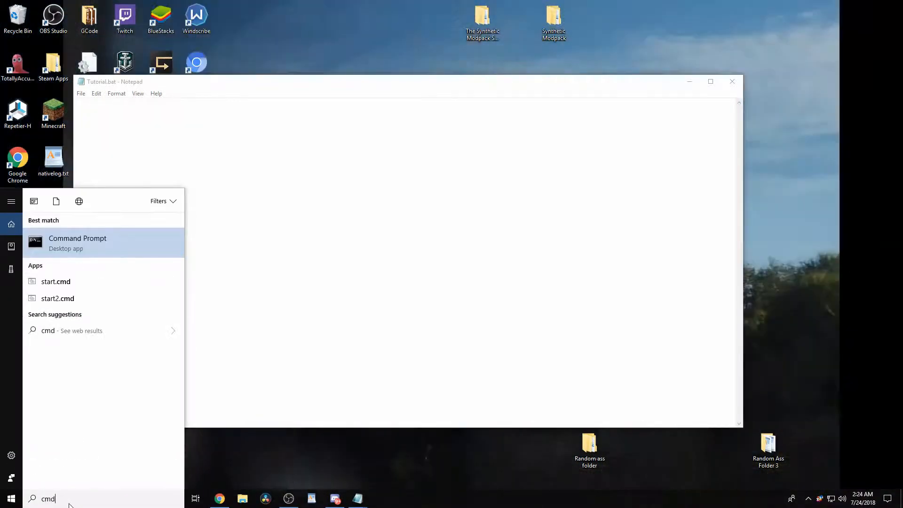
{"action": "left_click", "coordinate": [77, 243]}
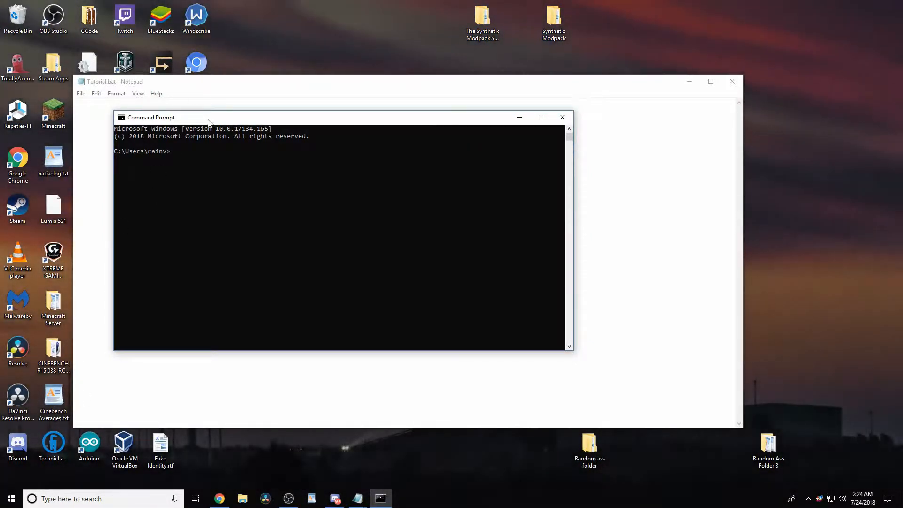
{"action": "left_click_drag", "start_coordinate": [207, 117], "coordinate": [271, 202]}
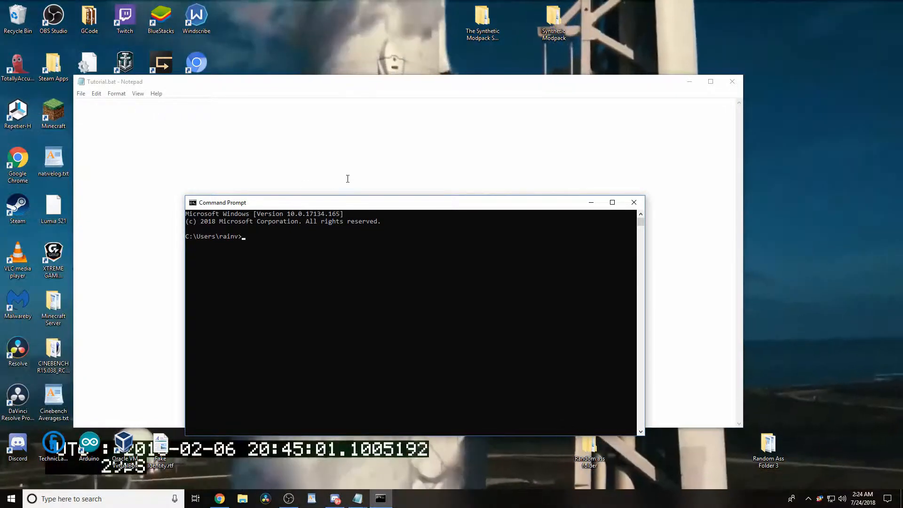
{"action": "type", "text": "color"}
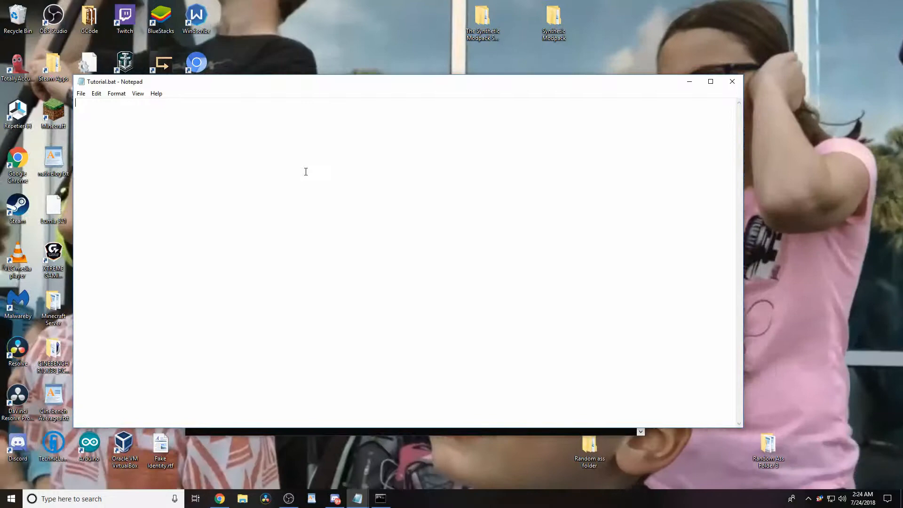
{"action": "type", "text": "@echi"}
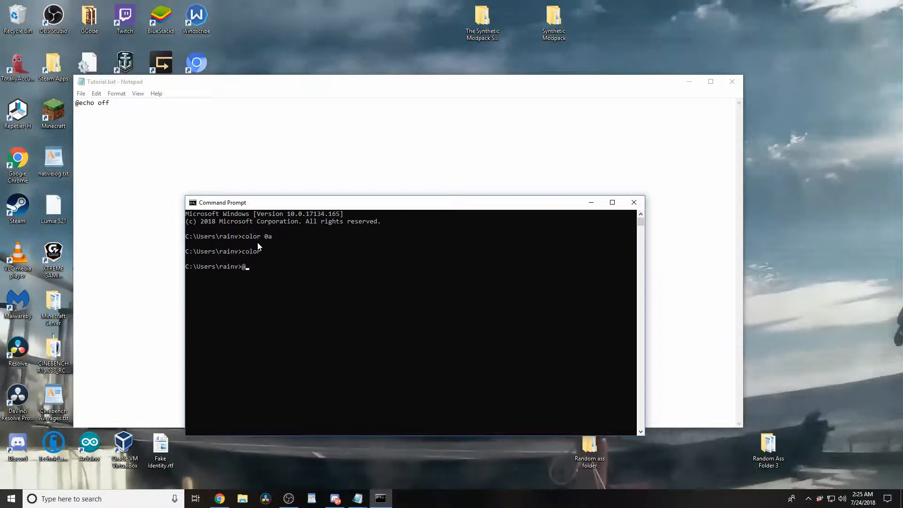
{"action": "type", "text": "echo o"}
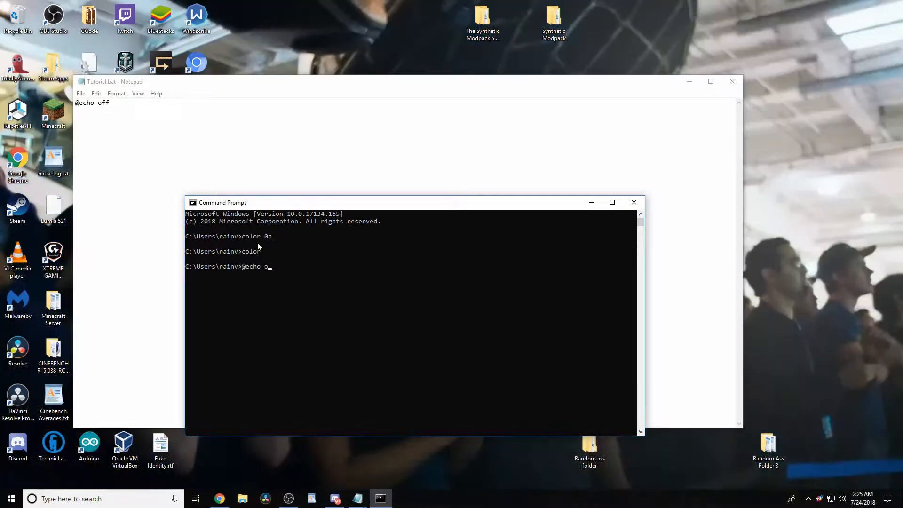
{"action": "key", "text": "Return"}
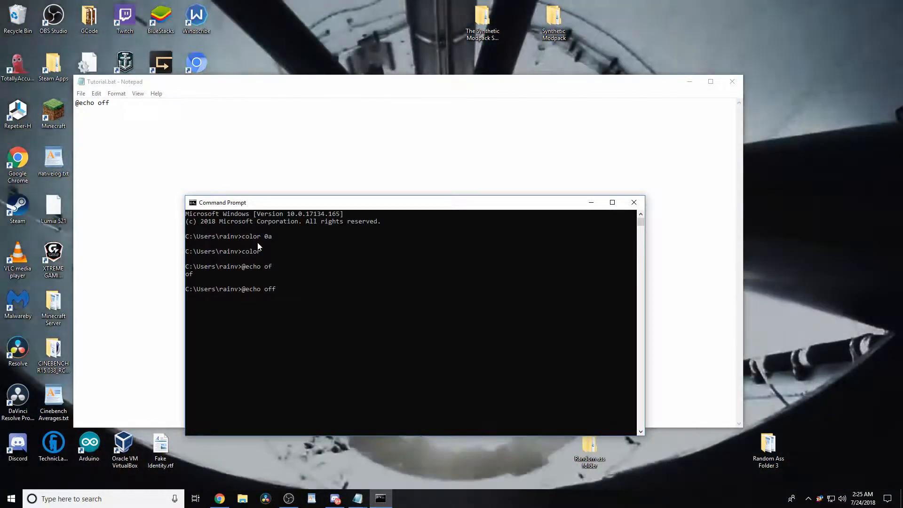
{"action": "type", "text": "cls"}
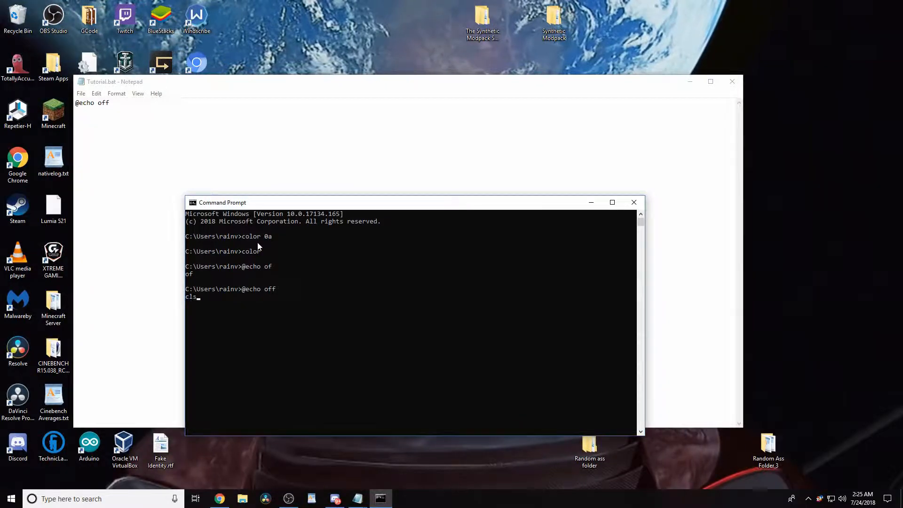
{"action": "key", "text": "Return"}
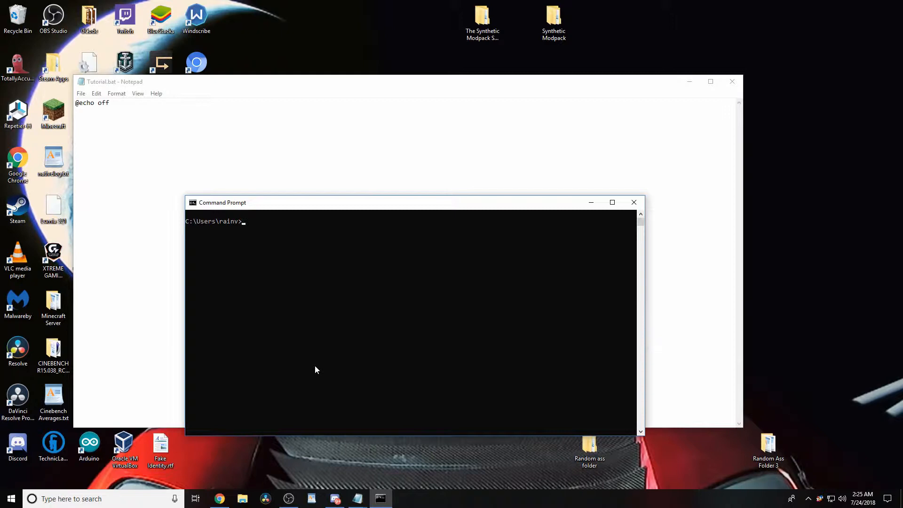
{"action": "left_click", "coordinate": [633, 202]}
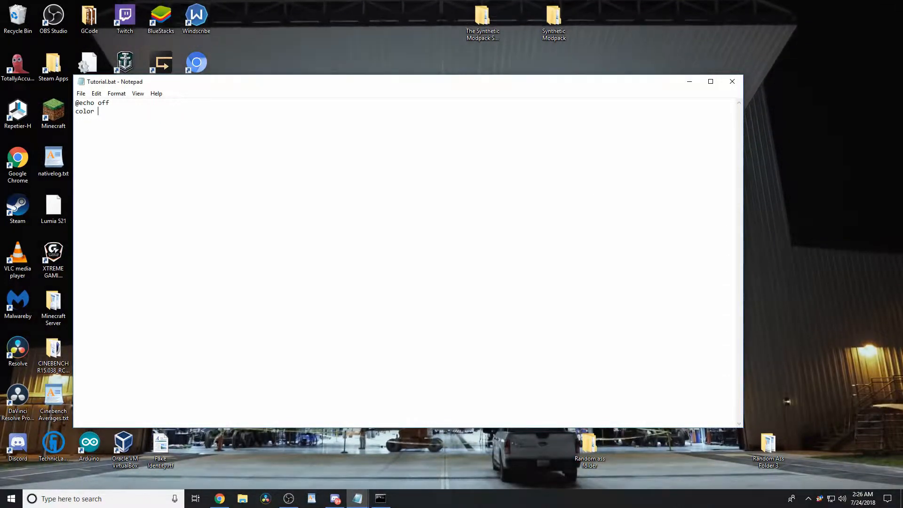
Complete the second line as color 0a and bring Notepad back up.
{"action": "type", "text": "0a"}
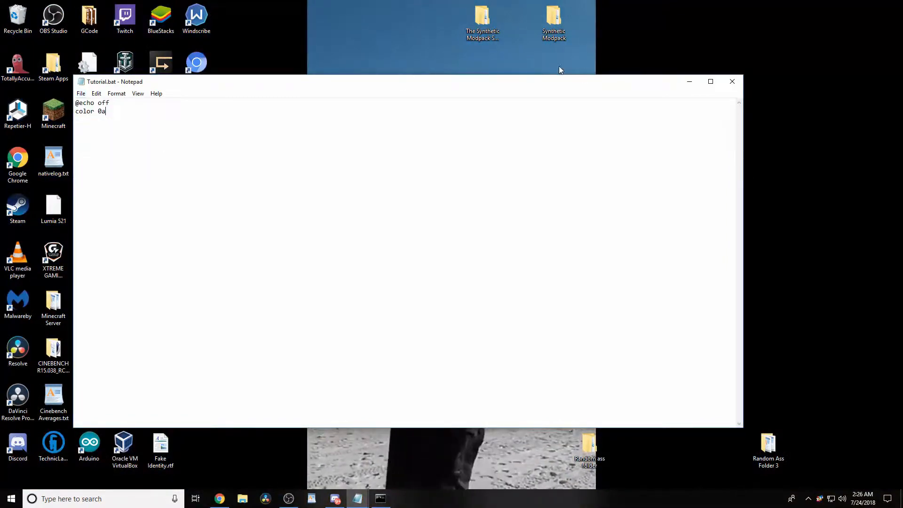
{"action": "left_click", "coordinate": [731, 80]}
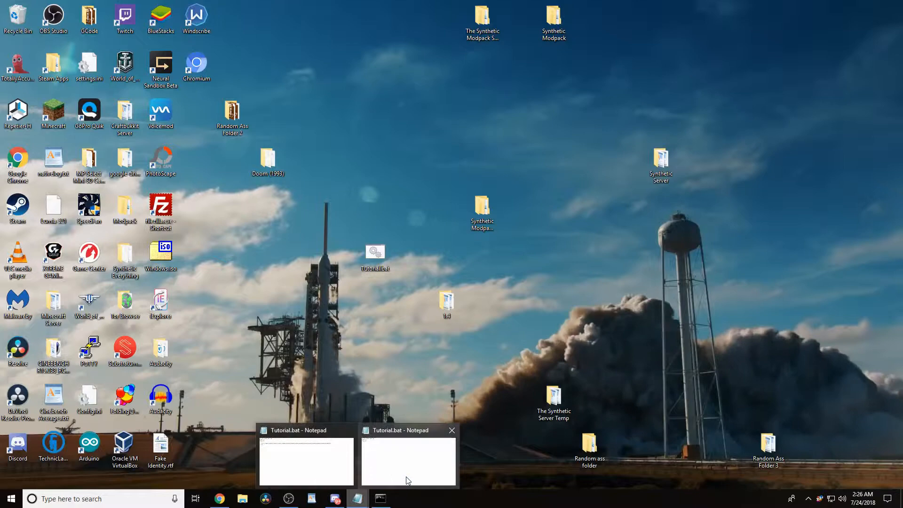
{"action": "left_click", "coordinate": [305, 461]}
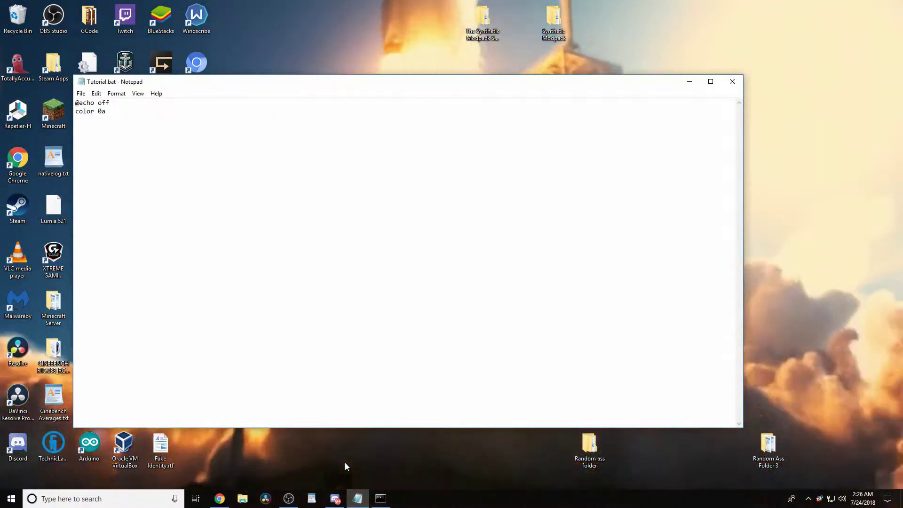
{"action": "type", "text": "pause"}
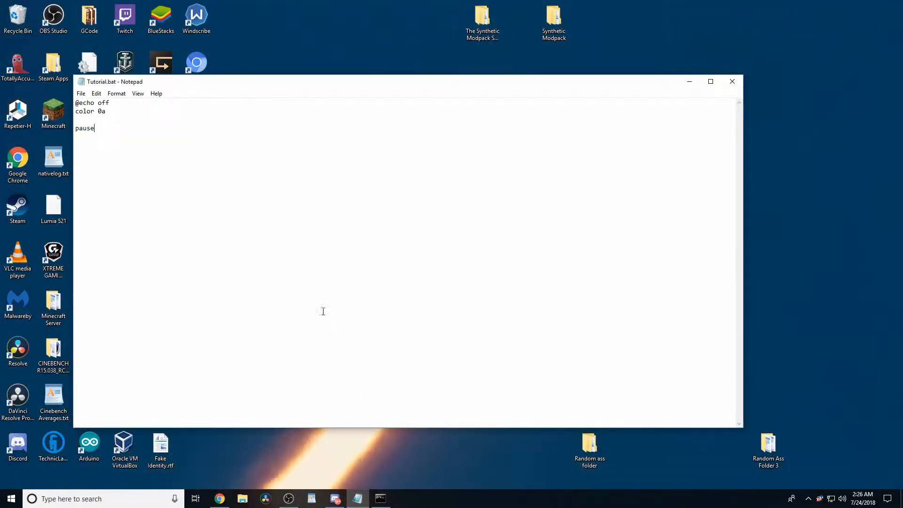
{"action": "left_click", "coordinate": [731, 81]}
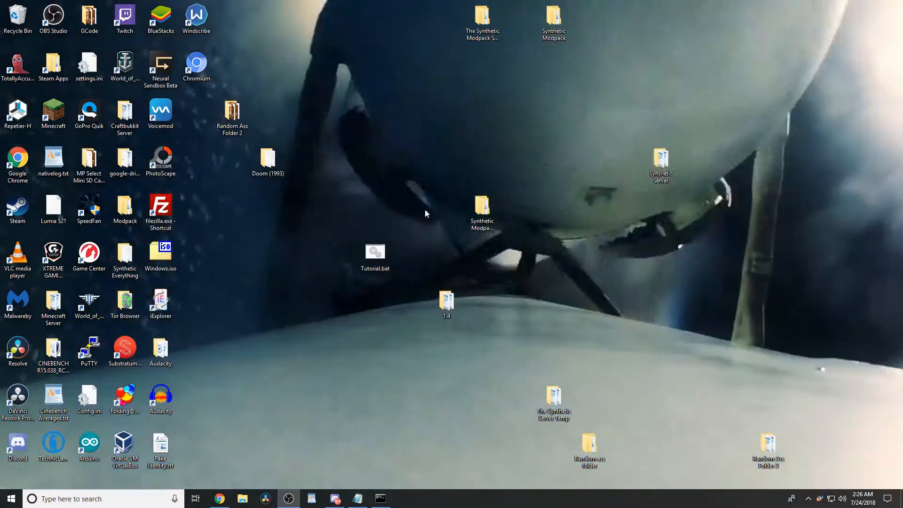
{"action": "double_click", "coordinate": [375, 252]}
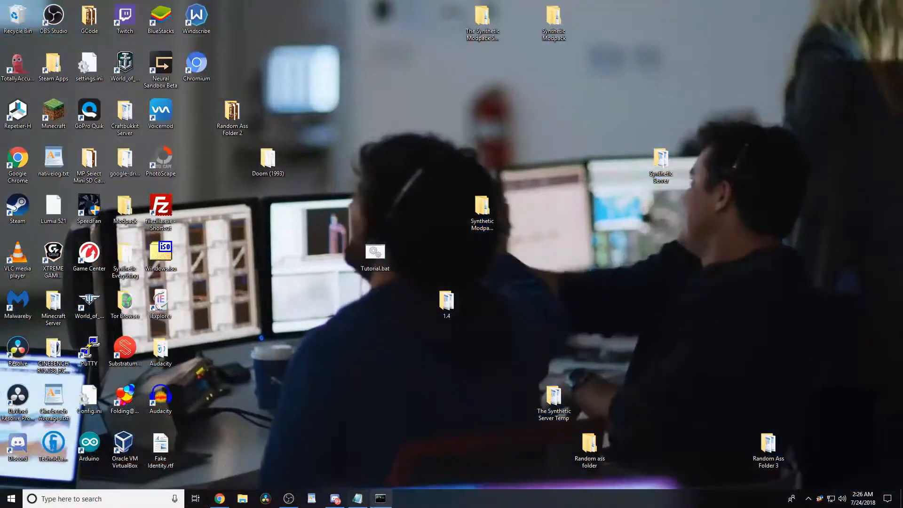
{"action": "double_click", "coordinate": [376, 254]}
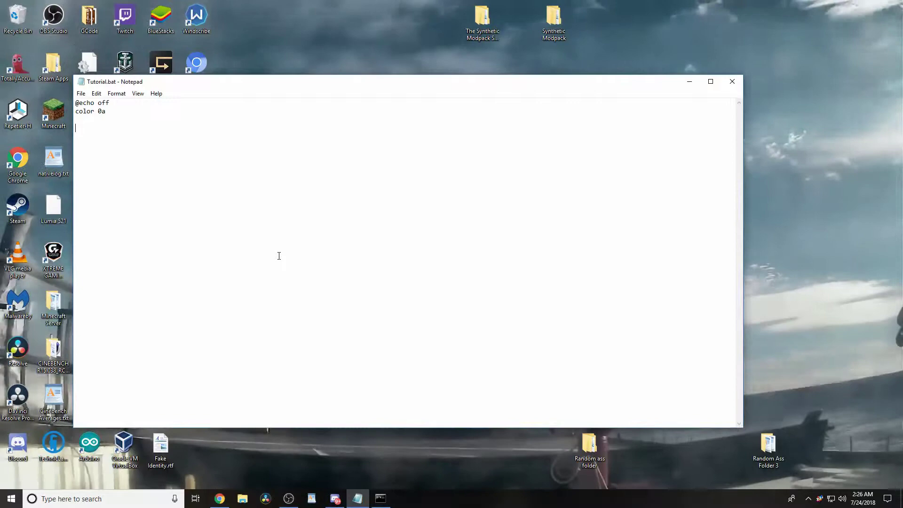
Add the lines 'echo Subscibe to Synthetic Everything' and 'pause' to the batch file.
{"action": "type", "text": "echo"}
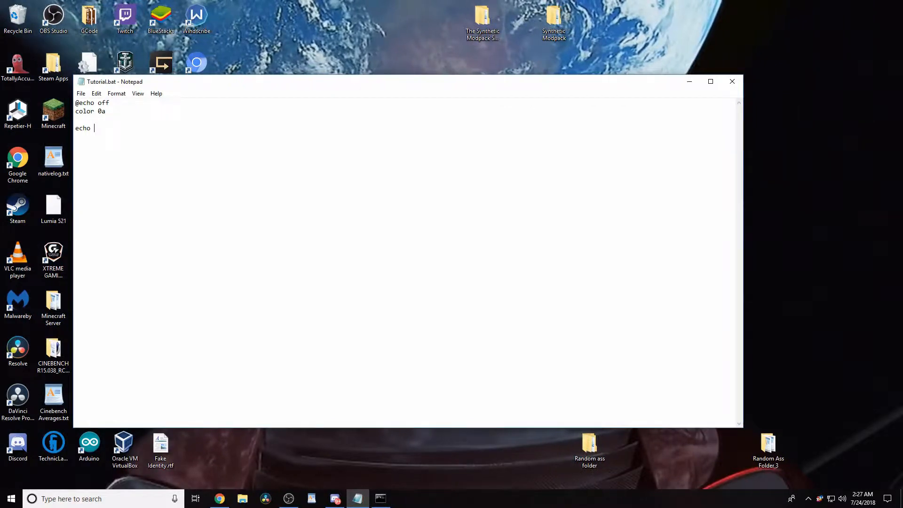
{"action": "type", "text": "Subscu"}
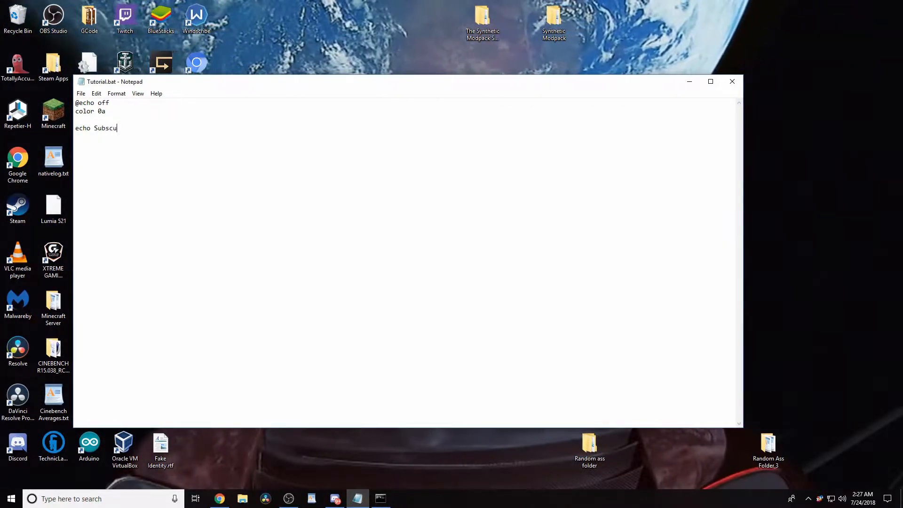
{"action": "key", "text": "Backspace"}
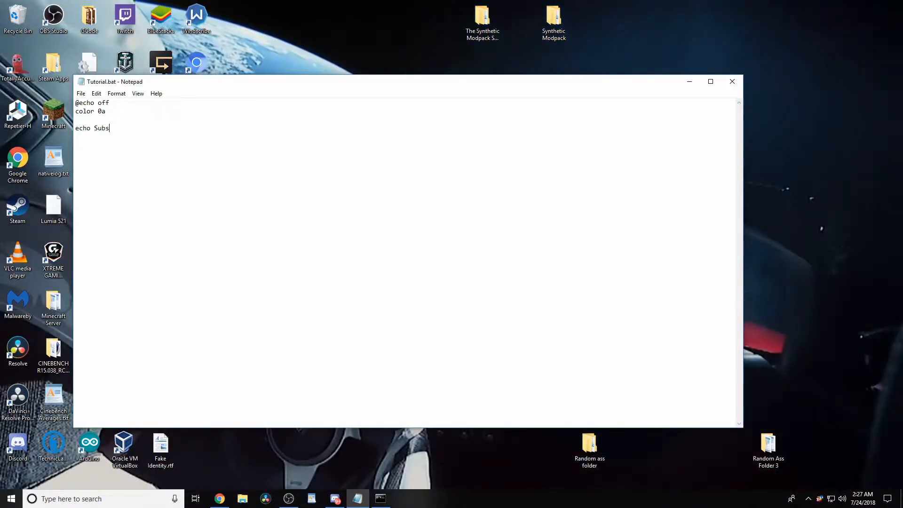
{"action": "type", "text": "cribe"}
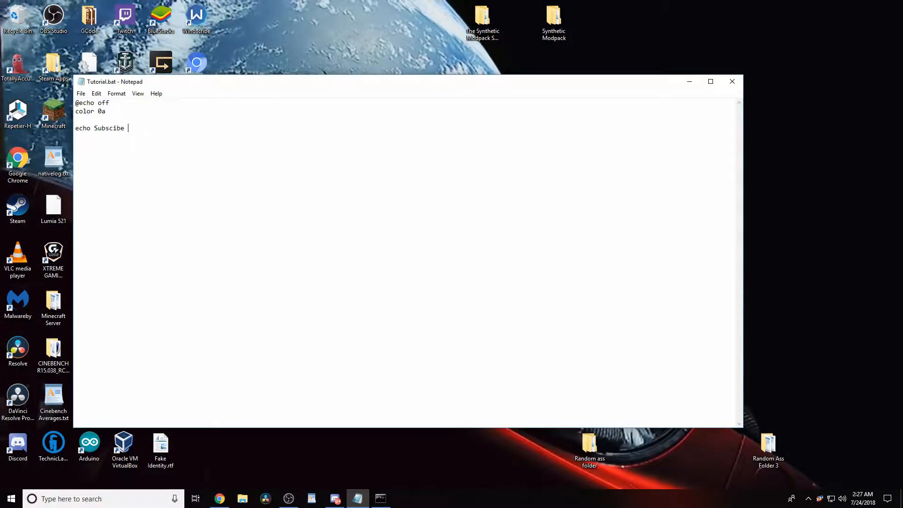
{"action": "type", "text": "to Synthetic"}
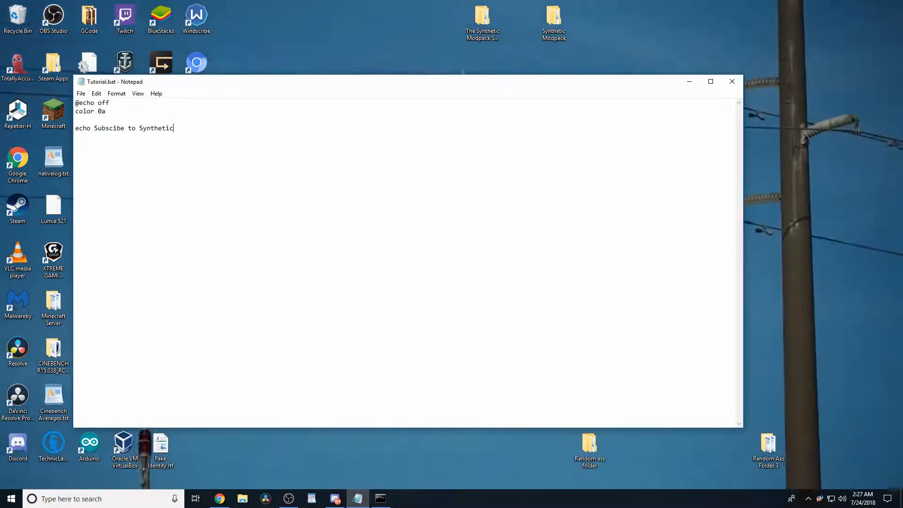
{"action": "type", "text": "Everything"}
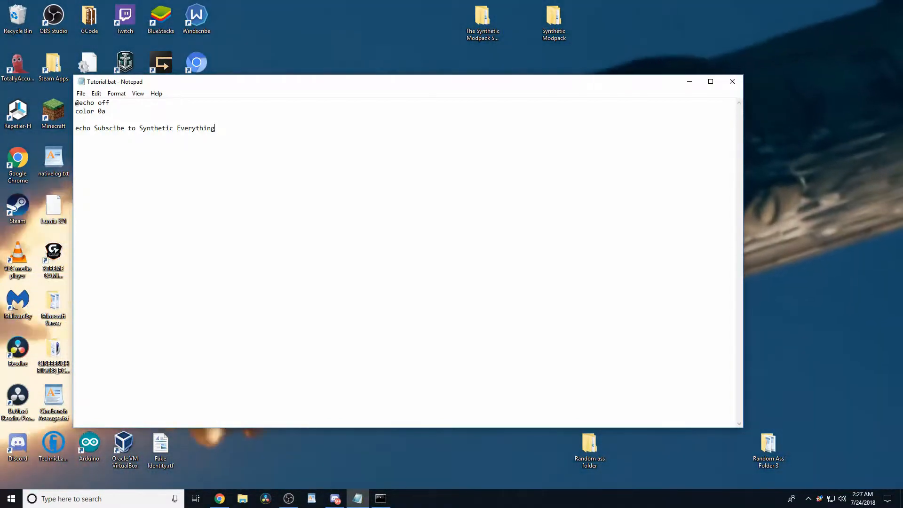
{"action": "type", "text": "pause"}
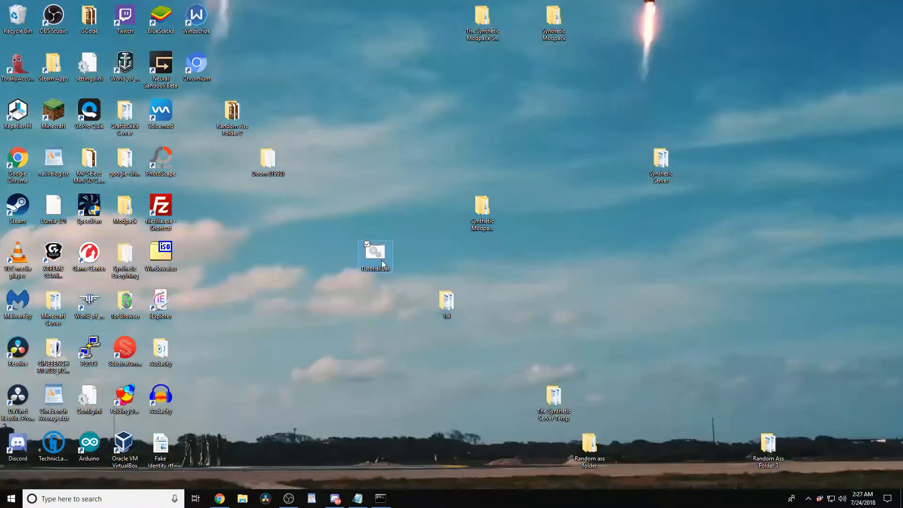
Test-run Tutorial.bat from the desktop, close its window, and run it again.
{"action": "double_click", "coordinate": [375, 252]}
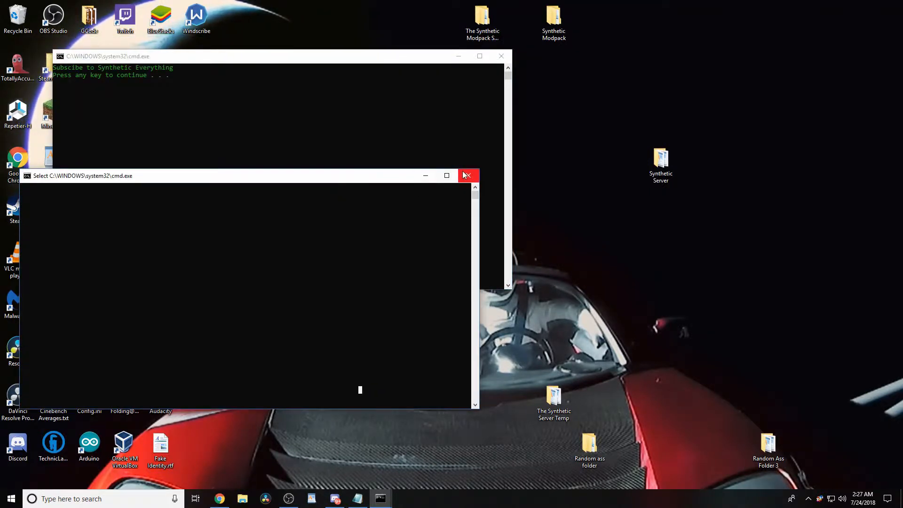
{"action": "left_click", "coordinate": [468, 175]}
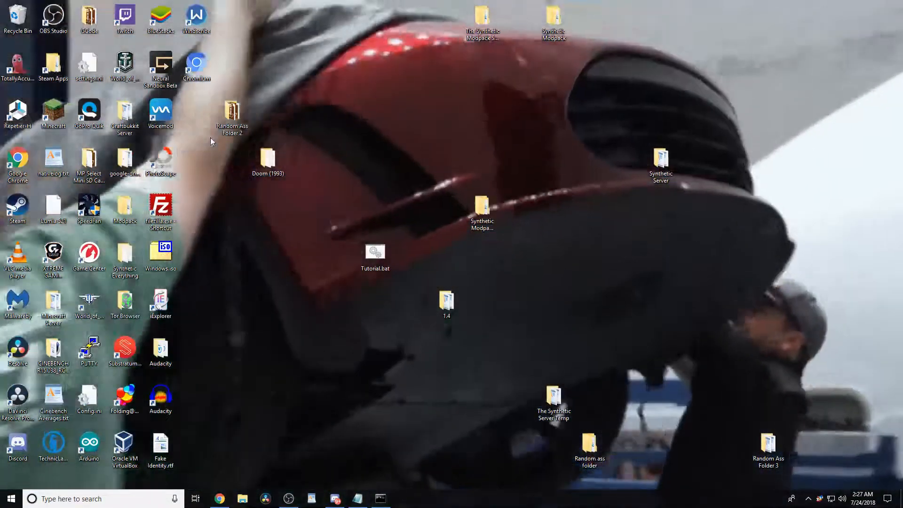
{"action": "left_click", "coordinate": [375, 256]}
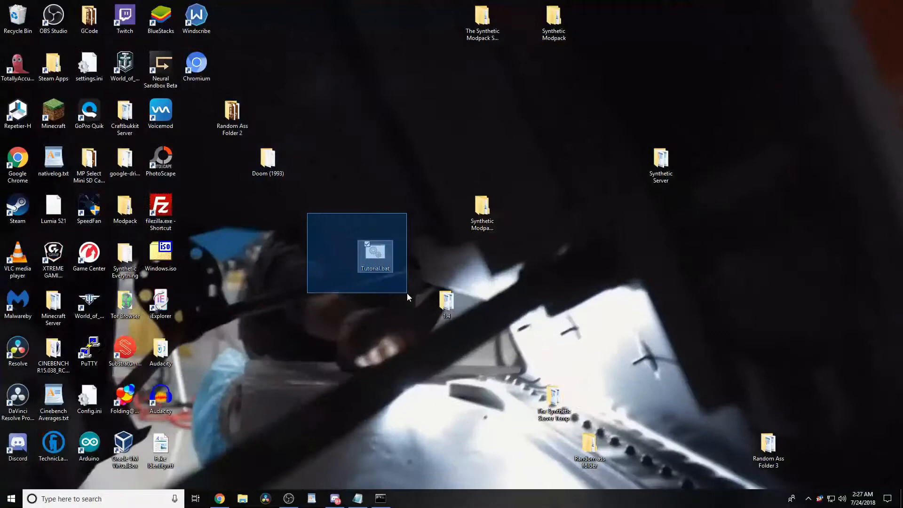
{"action": "double_click", "coordinate": [375, 252]}
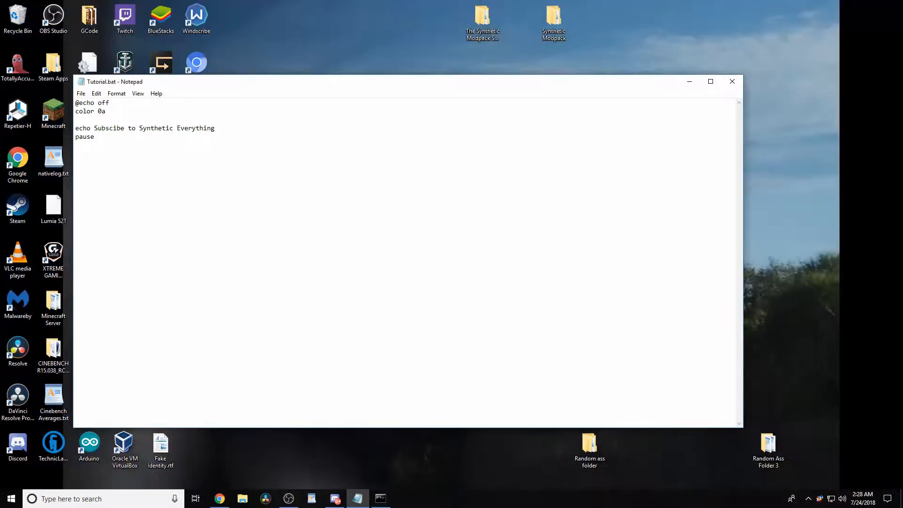
Insert the line 'echo %random%' above pause.
{"action": "type", "text": "echo %%"}
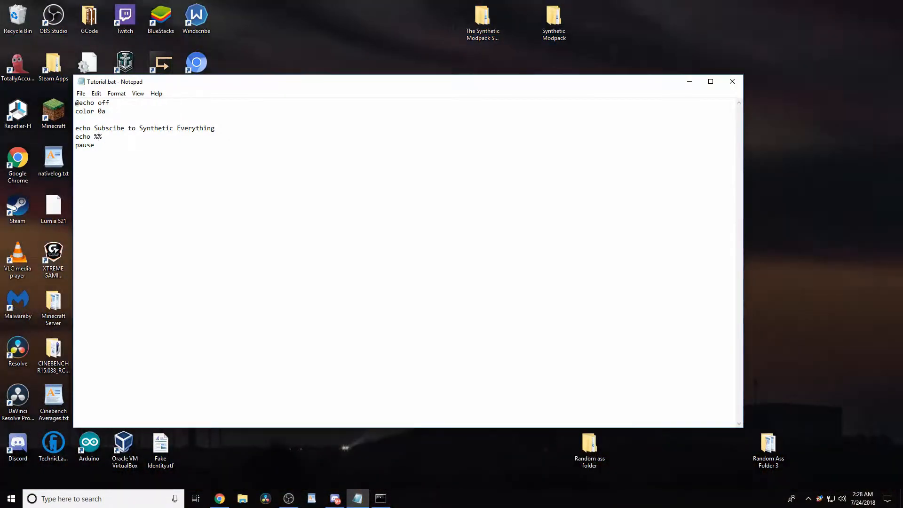
{"action": "type", "text": "random"}
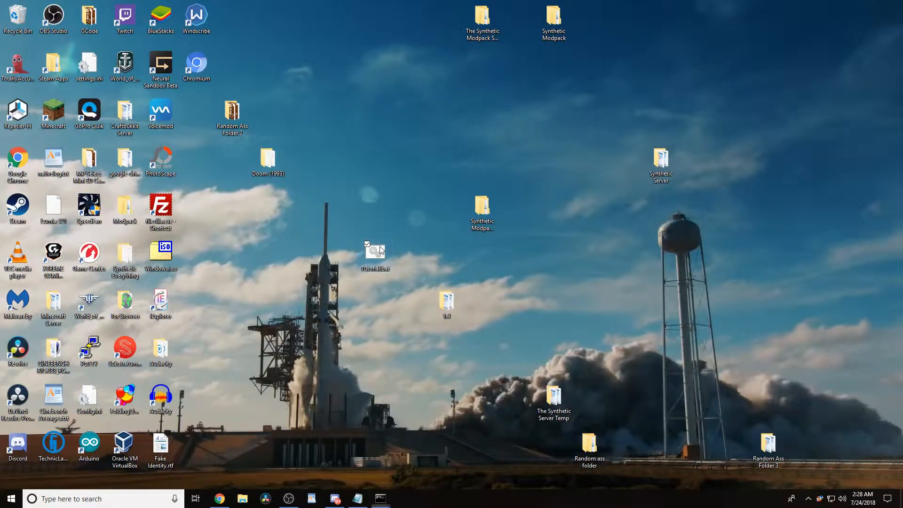
Run Tutorial.bat several times to see different random numbers, then return to Notepad.
{"action": "double_click", "coordinate": [376, 249]}
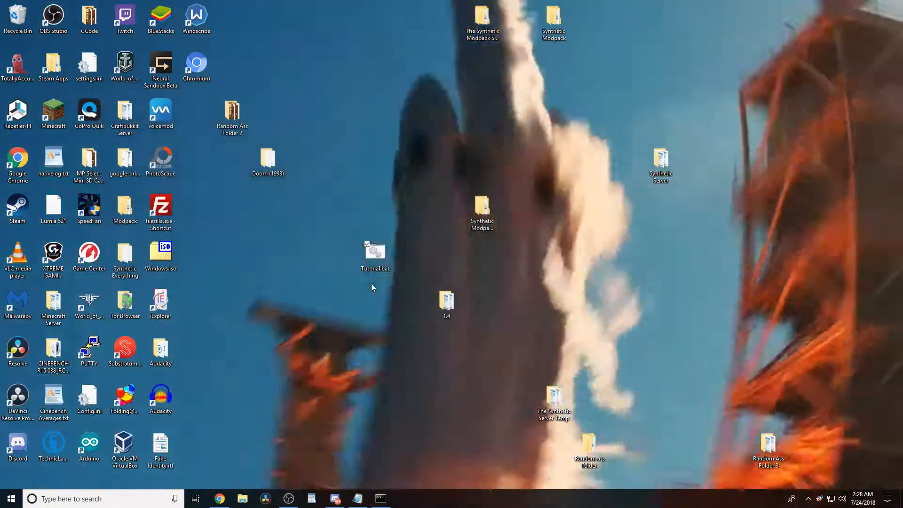
{"action": "double_click", "coordinate": [375, 252]}
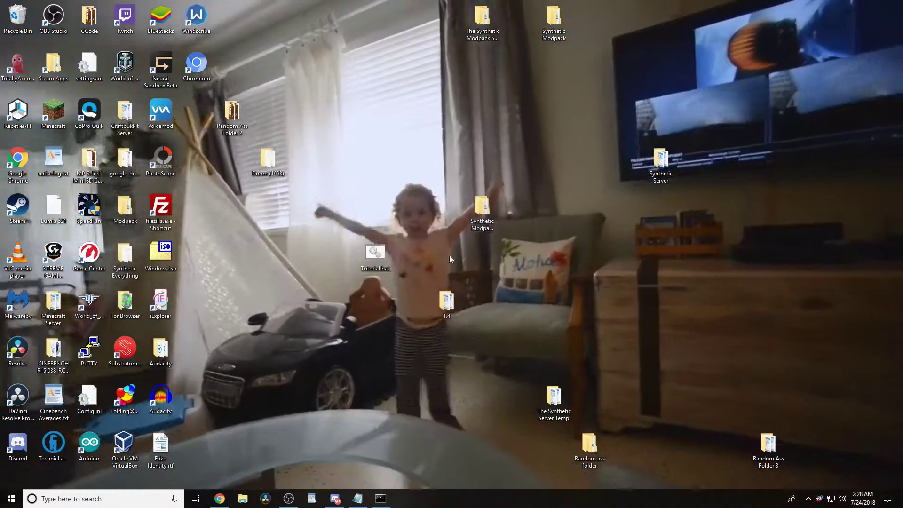
{"action": "double_click", "coordinate": [375, 252]}
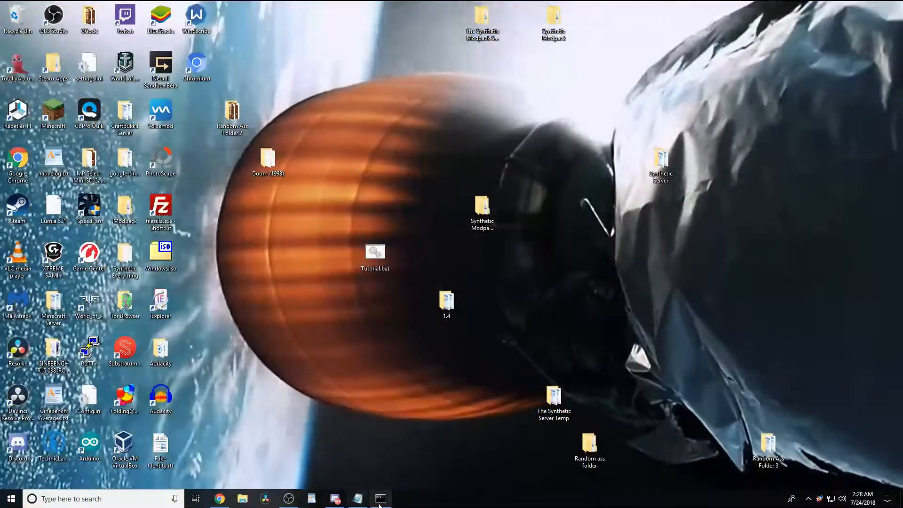
{"action": "mouse_move", "coordinate": [380, 498]}
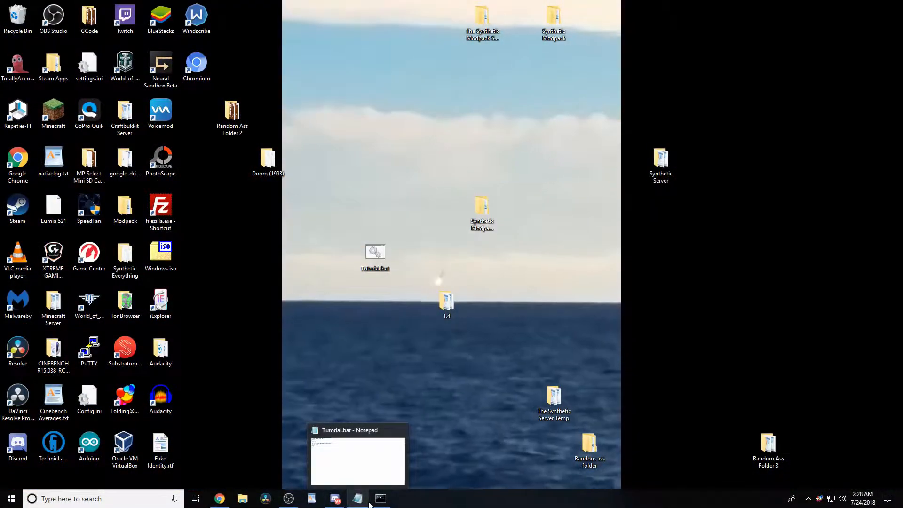
{"action": "left_click", "coordinate": [358, 460]}
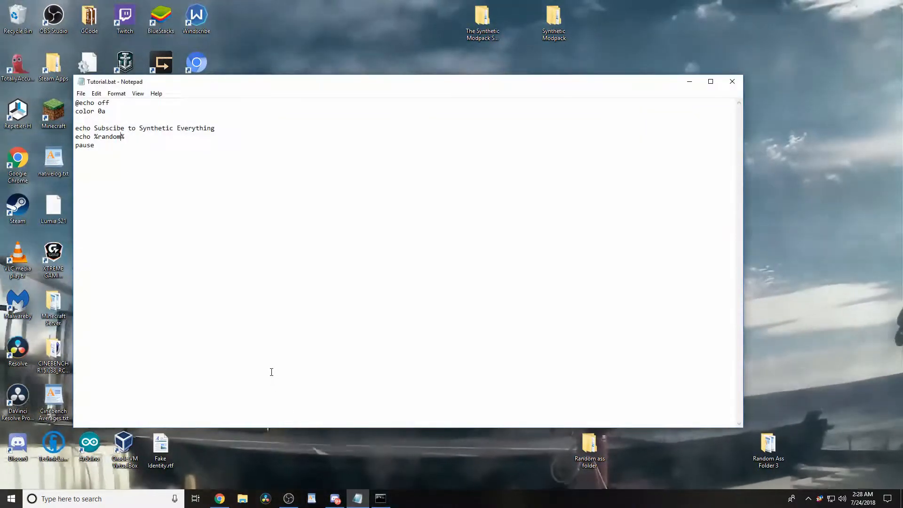